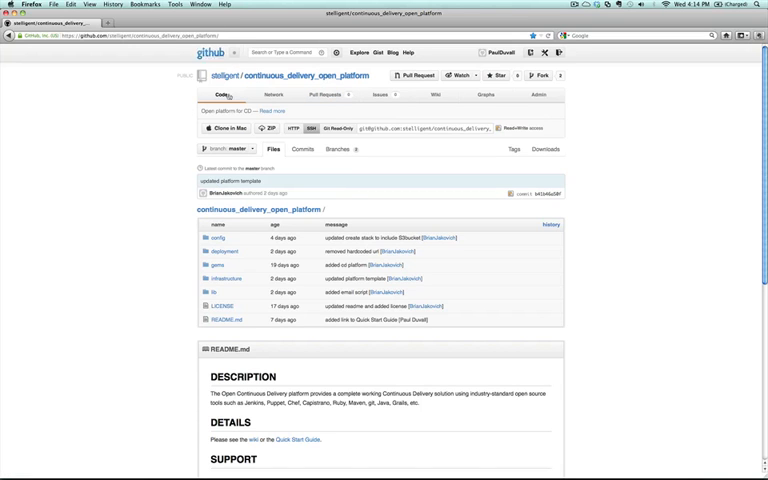
# Reach the Quick Start Guide link further down the repository README and follow it.
pyautogui.scroll(-3)
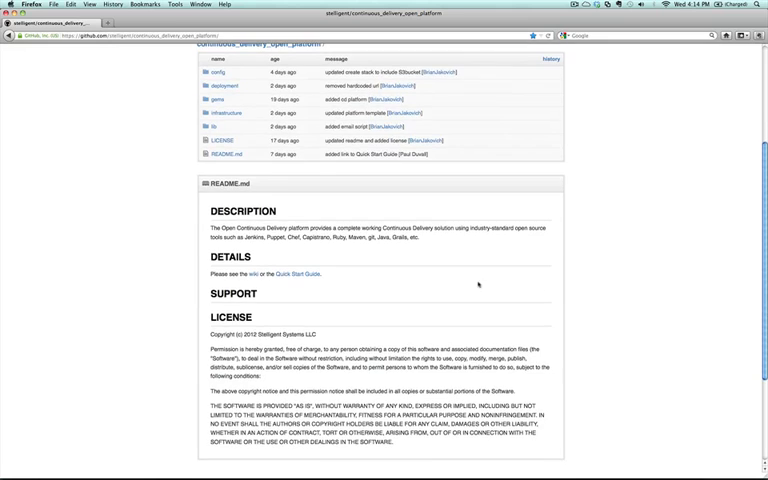
pyautogui.click(300, 274)
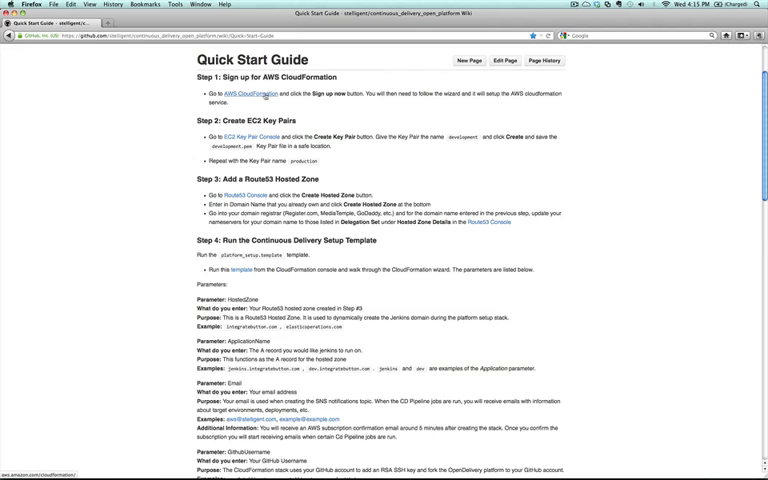
# Follow the Step 2 'EC2 Key Pair Console' link to the EC2 Key Pairs page.
pyautogui.click(256, 94)
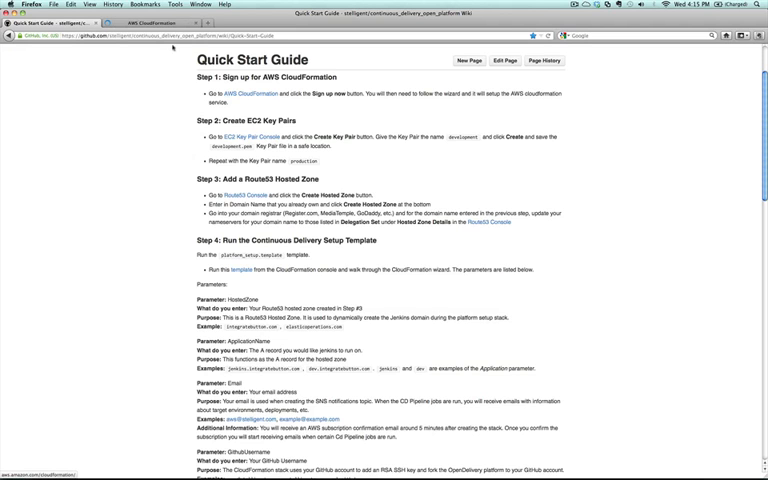
pyautogui.click(248, 96)
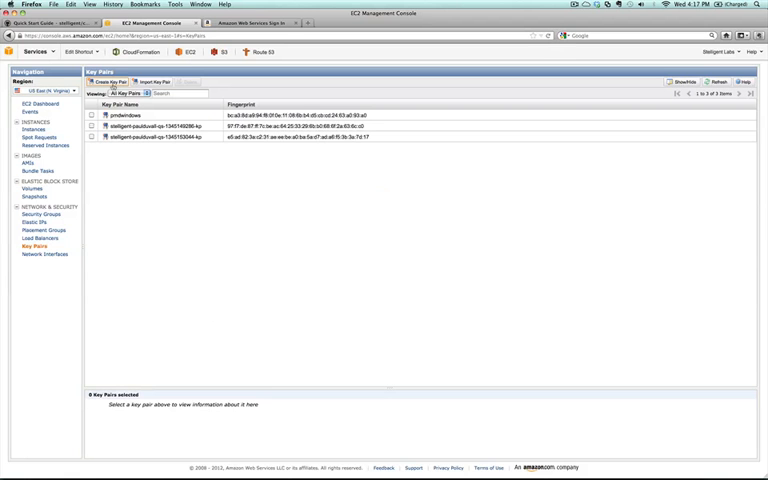
# Create an EC2 key pair named development and save its downloaded .pem private key file.
pyautogui.click(110, 80)
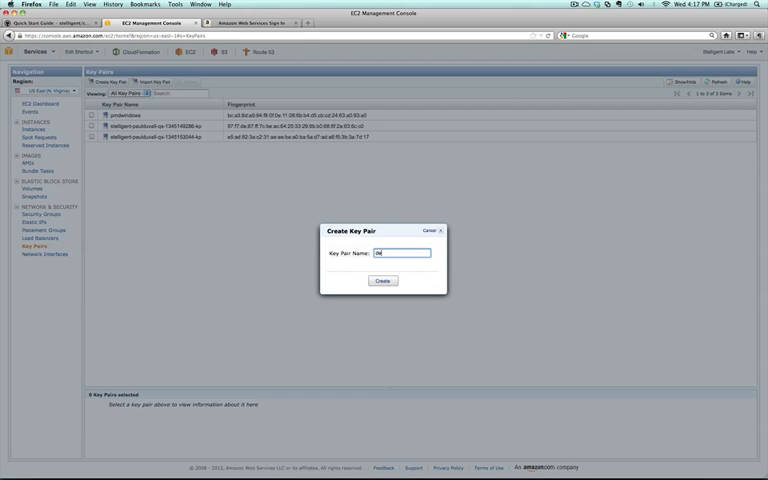
pyautogui.click(382, 280)
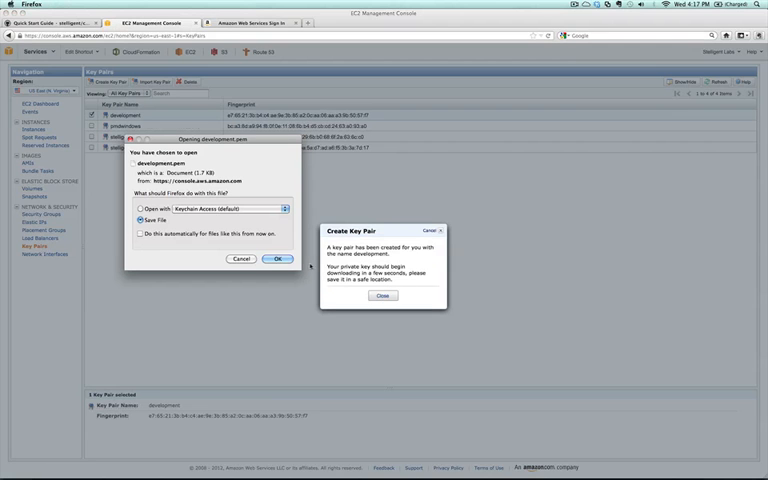
pyautogui.click(276, 260)
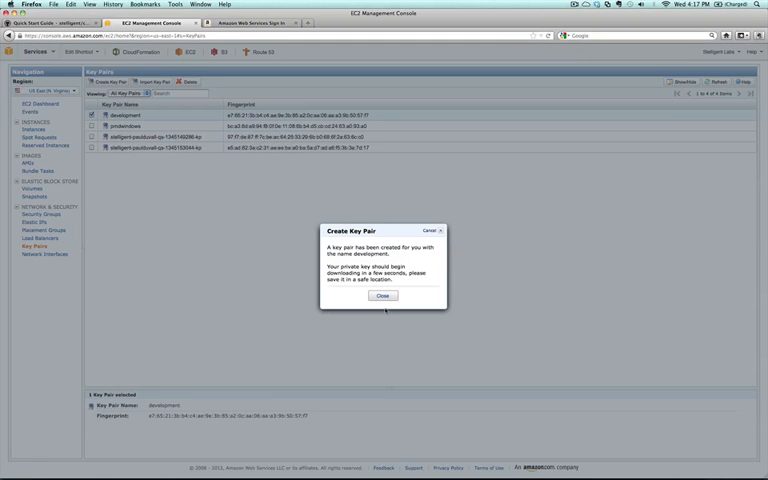
pyautogui.click(382, 296)
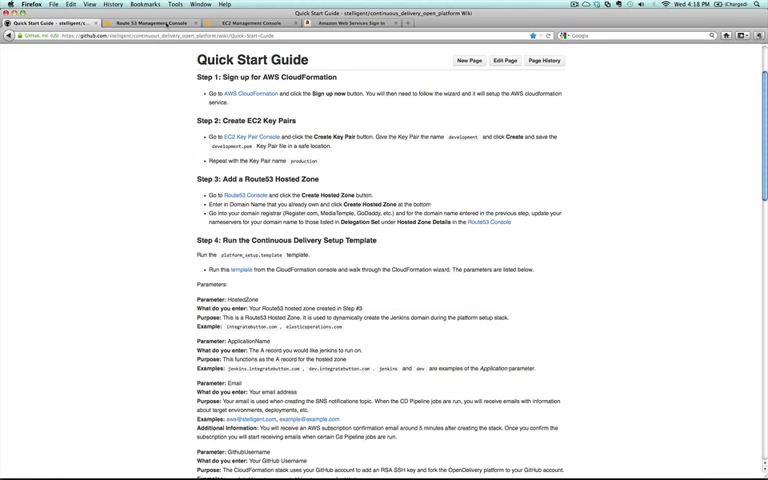
pyautogui.click(150, 24)
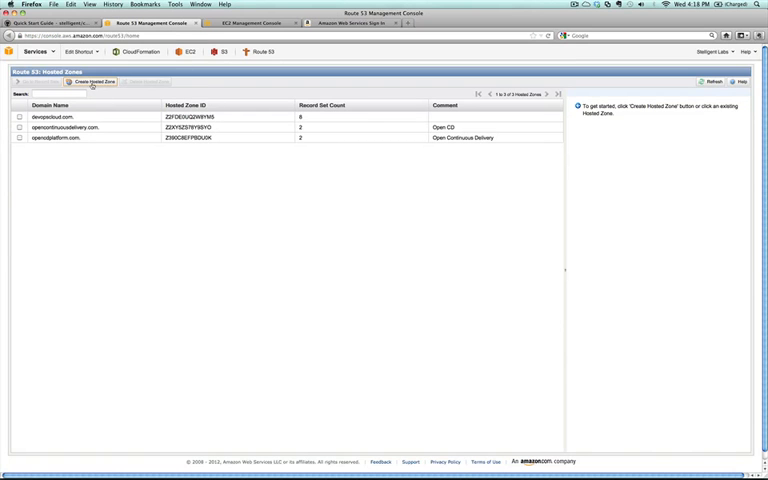
pyautogui.click(92, 80)
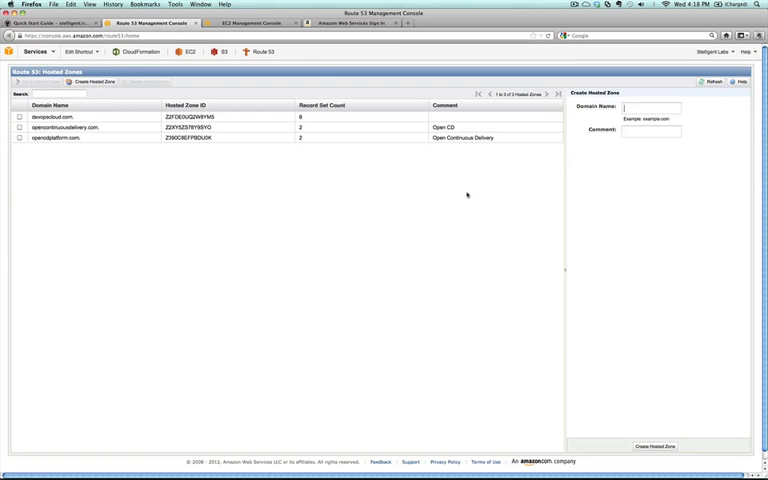
pyautogui.write('example.com')
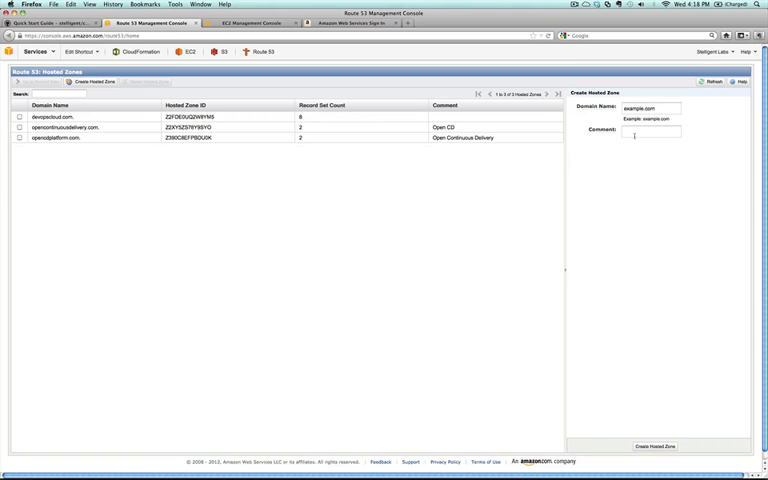
pyautogui.moveTo(708, 164)
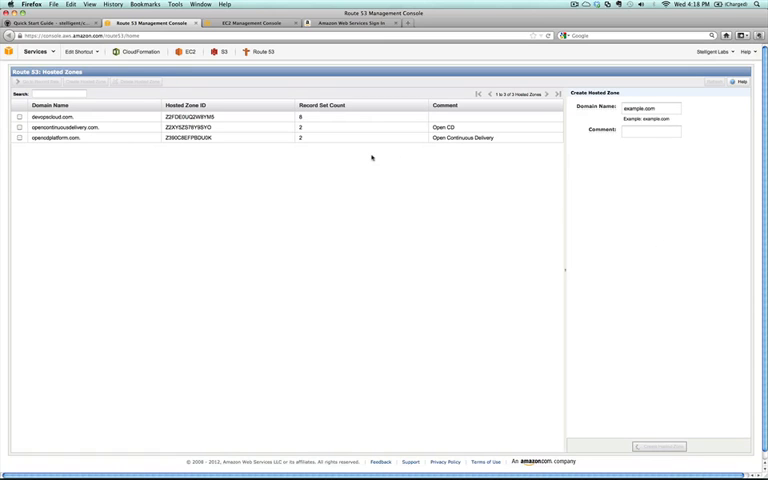
pyautogui.click(658, 444)
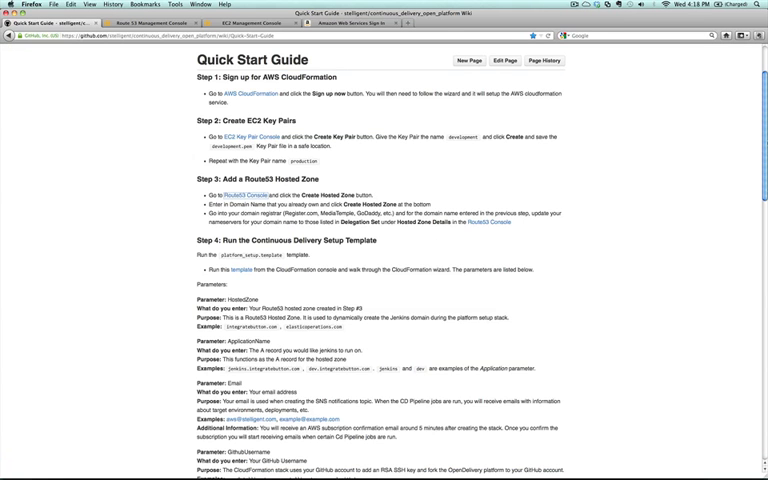
# Bring Step 4, running the Continuous Delivery setup template, into view in the guide.
pyautogui.scroll(-3)
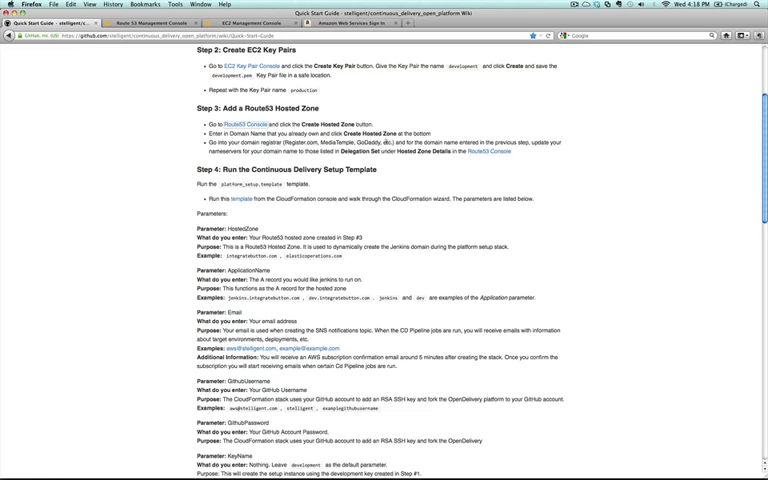
pyautogui.moveTo(496, 152)
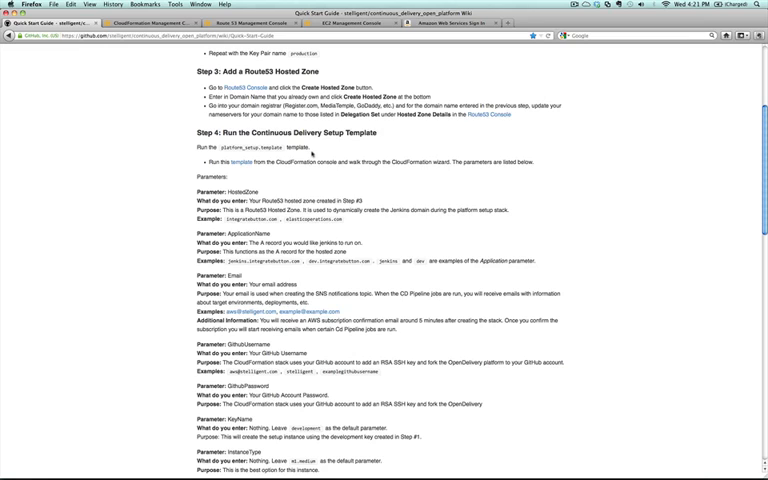
pyautogui.moveTo(310, 152)
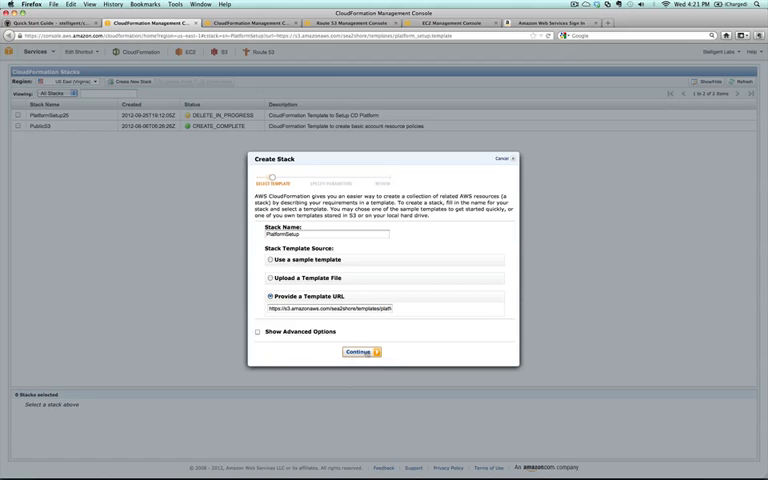
# Fill the stack parameters with HostedZone devops.com and the GitHub password.
pyautogui.click(356, 352)
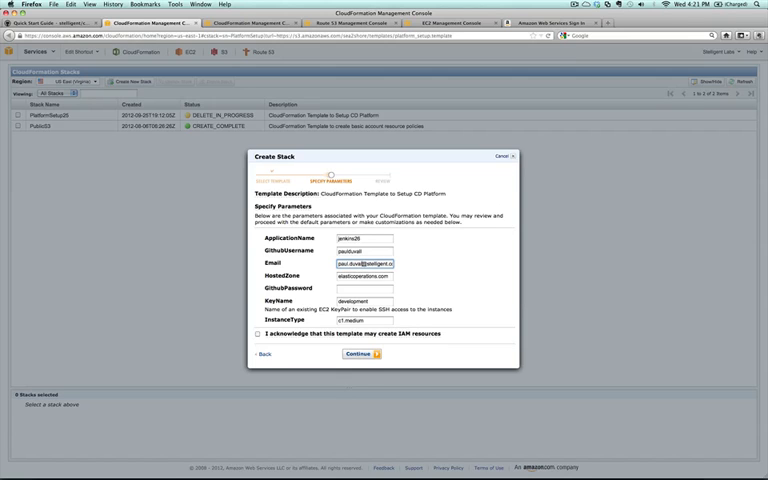
pyautogui.click(366, 276)
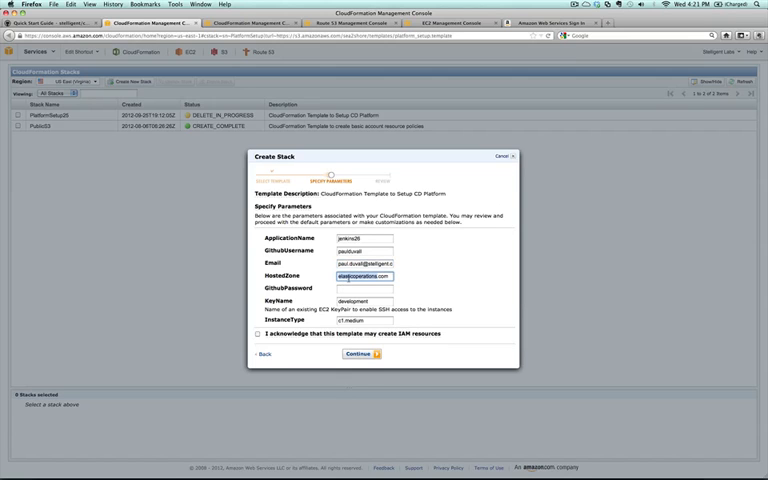
pyautogui.write('devops.com')
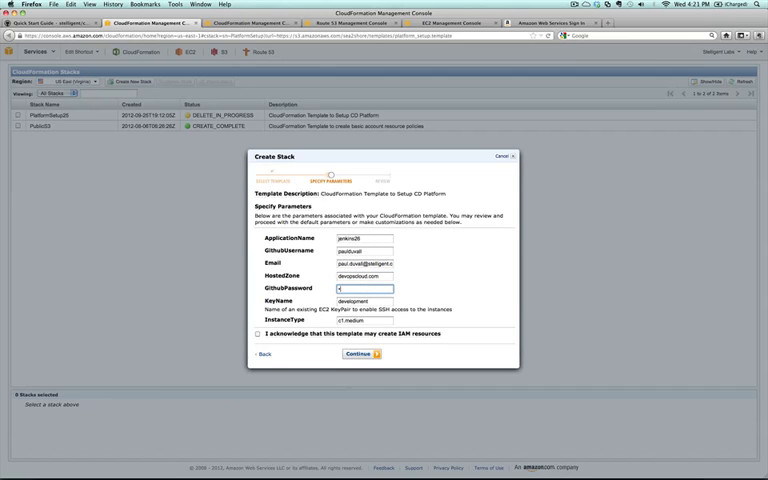
pyautogui.write('password')
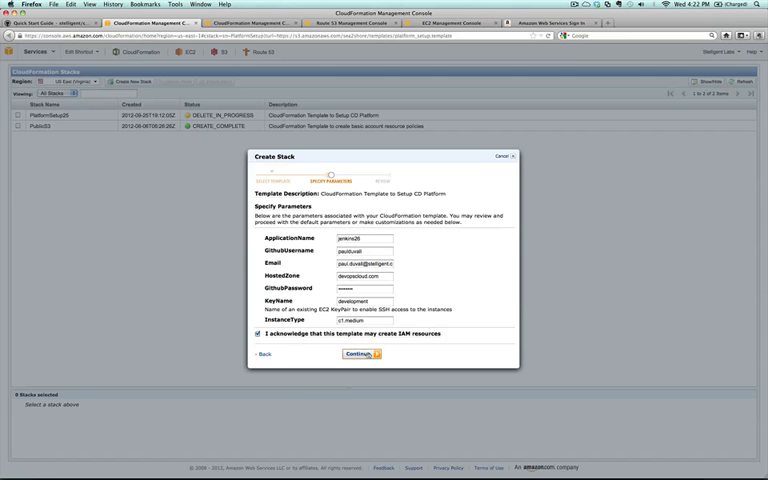
# Review the settings and submit creation of the PlatformSetup stack.
pyautogui.click(356, 352)
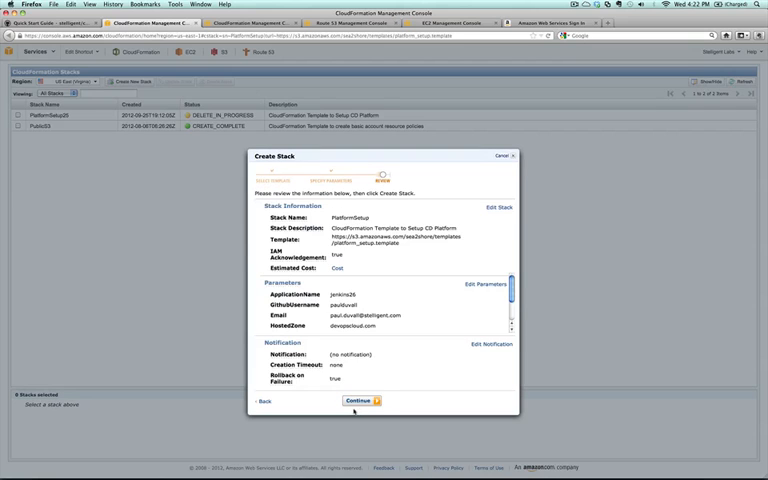
pyautogui.click(358, 400)
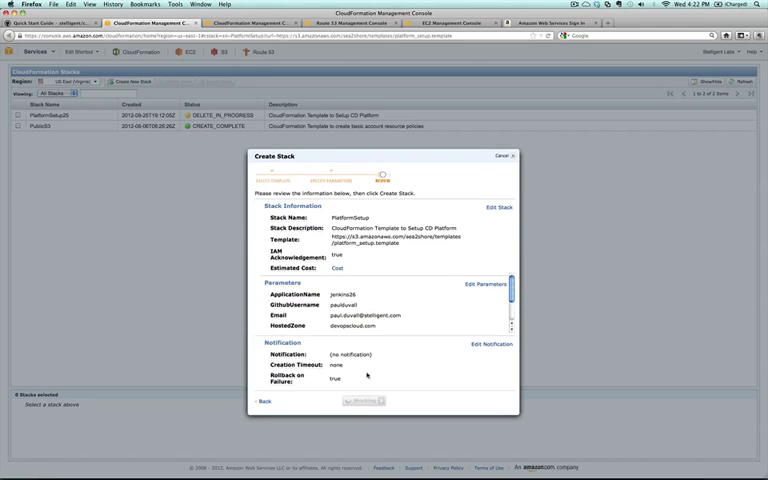
pyautogui.click(362, 400)
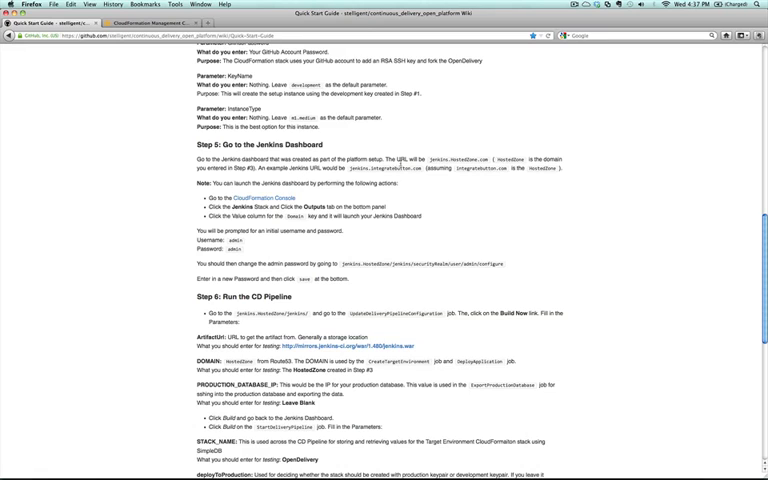
pyautogui.moveTo(280, 204)
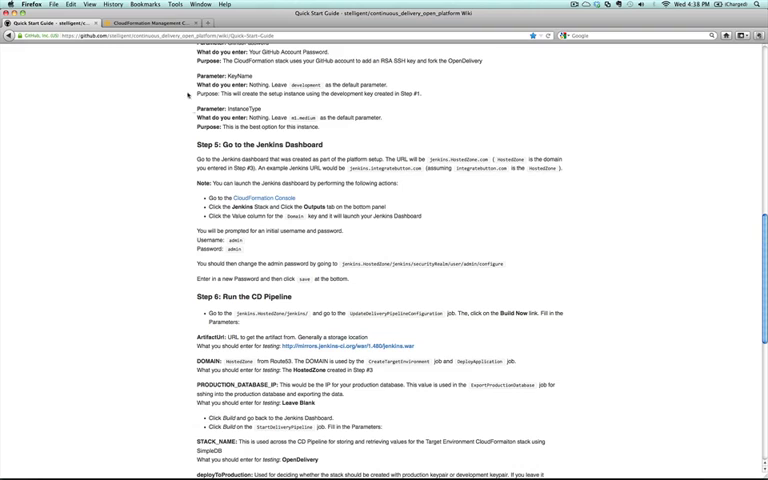
# Follow the Step 5 link to the CloudFormation console listing the created stacks.
pyautogui.click(140, 24)
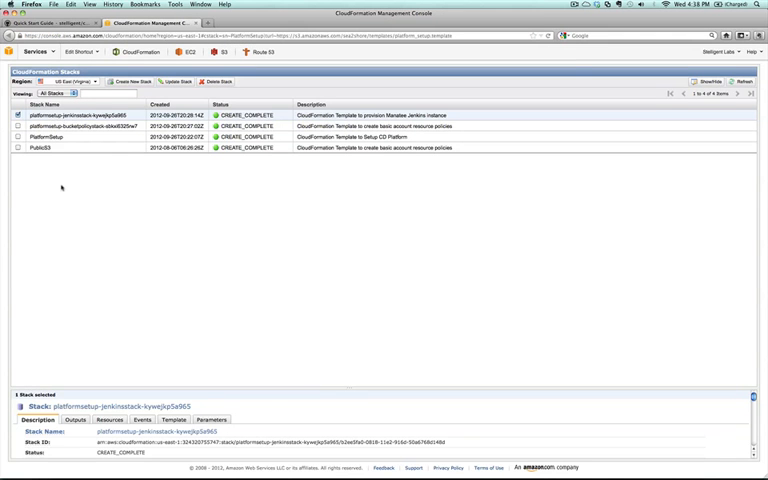
# View the Jenkins stack's Outputs and follow its JenkinsURL to the Jenkins login page.
pyautogui.click(72, 420)
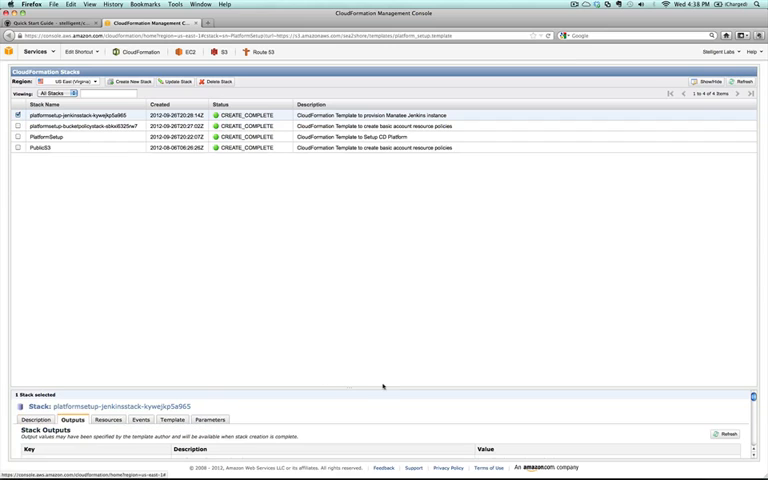
pyautogui.moveTo(372, 280)
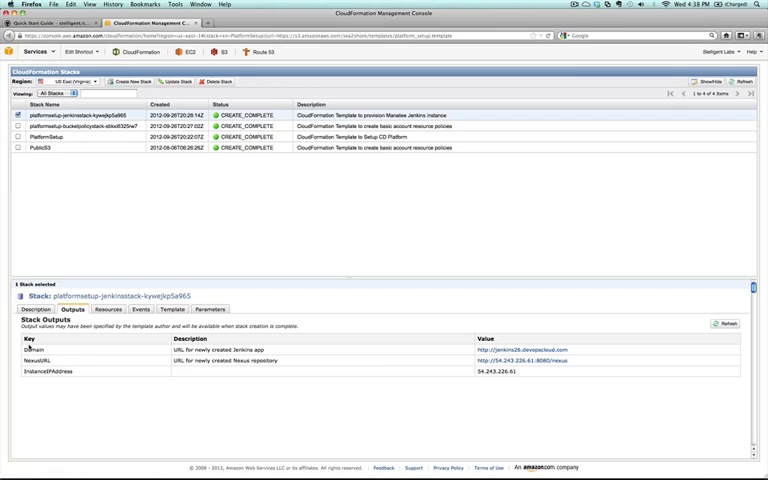
pyautogui.click(520, 350)
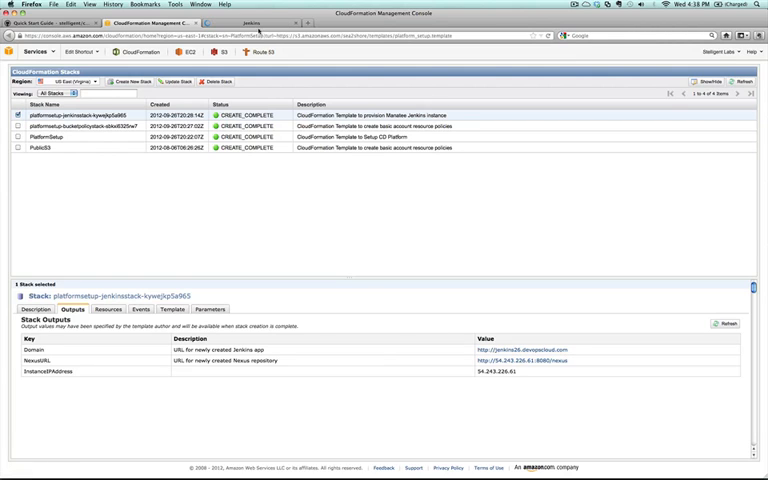
pyautogui.click(260, 24)
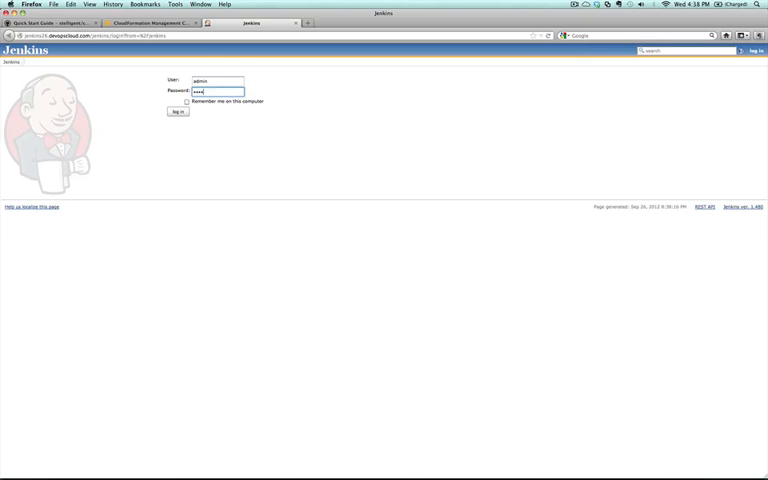
# Sign in to Jenkins as admin and bring up the guide's Step 9 pipeline instructions.
pyautogui.click(180, 112)
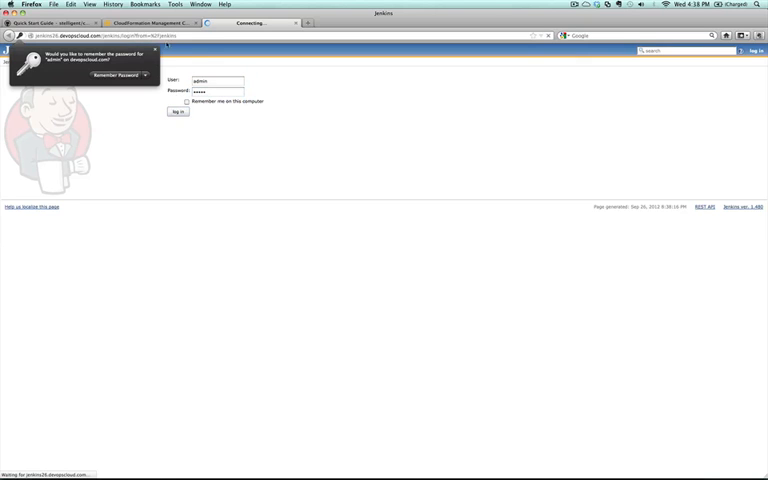
pyautogui.click(180, 112)
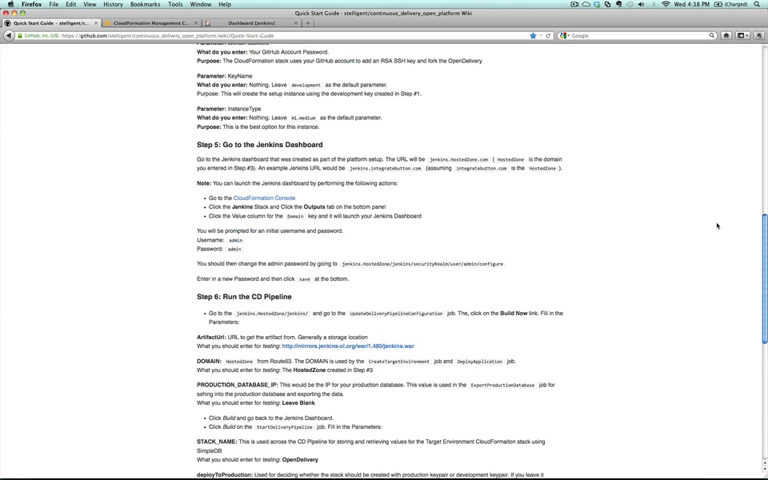
pyautogui.scroll(-3)
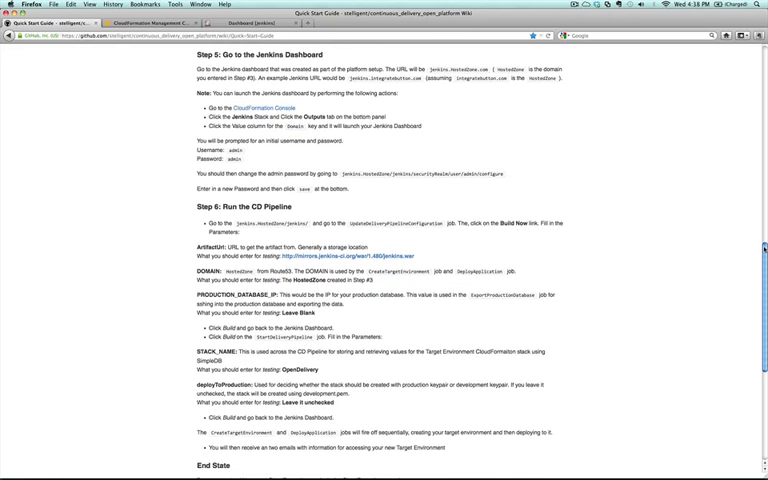
pyautogui.scroll(-3)
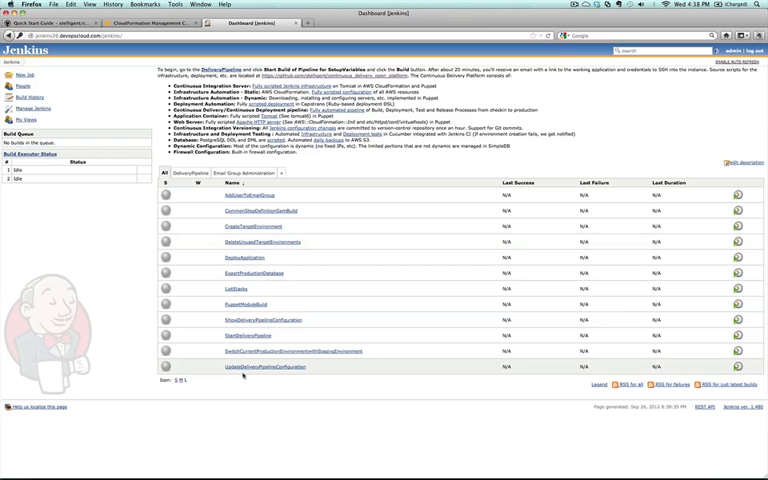
# Start a parameterised build of the UpdateDeliveryPipelineConfiguration job.
pyautogui.click(264, 372)
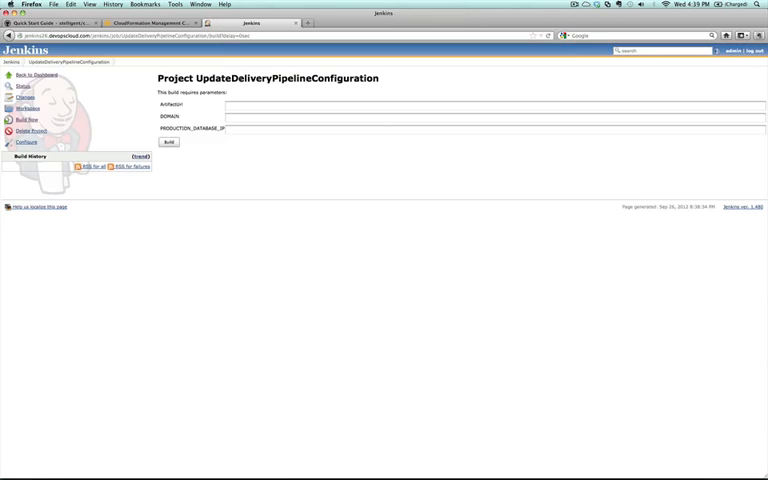
pyautogui.write('http://mirrors.jenkins-ci.org/war/1.480/jenkins.war')
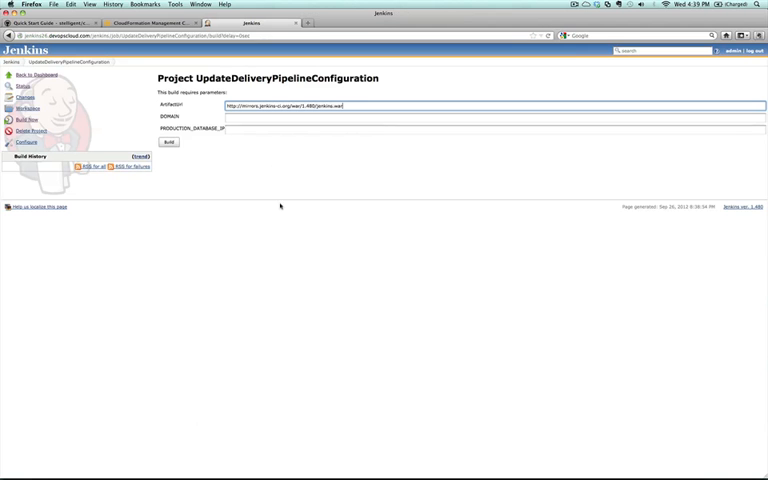
pyautogui.write('devopscloud.com')
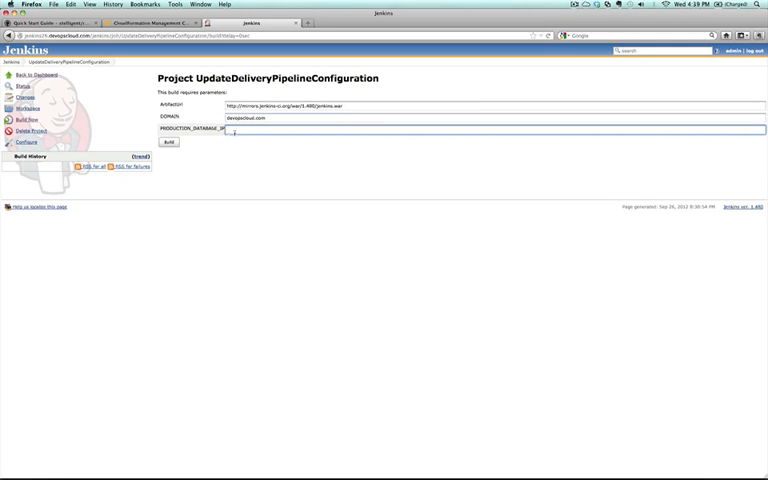
pyautogui.click(168, 144)
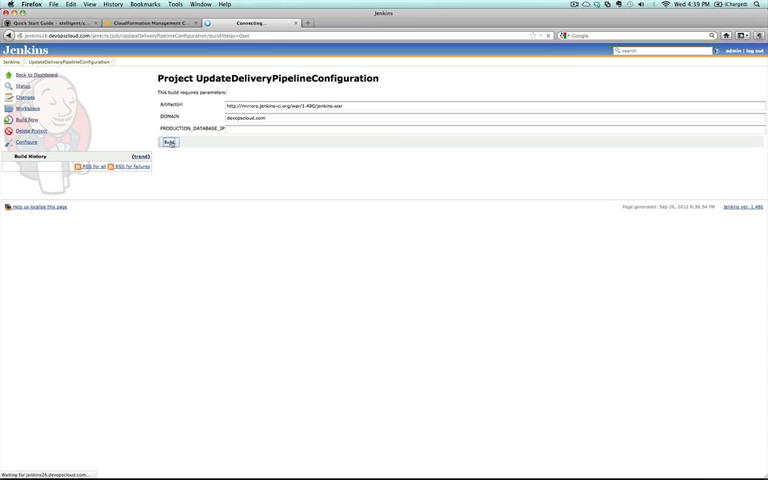
pyautogui.click(168, 142)
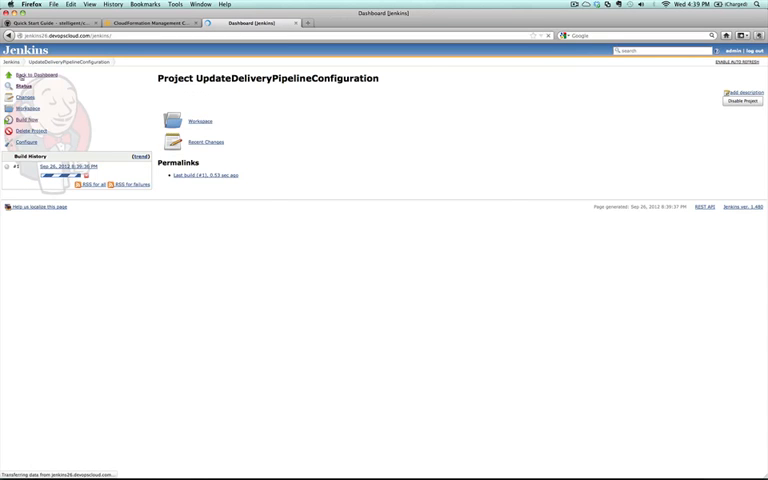
# Go back to the Jenkins dashboard and expand the actions for UpdateDeliveryPipelineConfiguration.
pyautogui.click(32, 76)
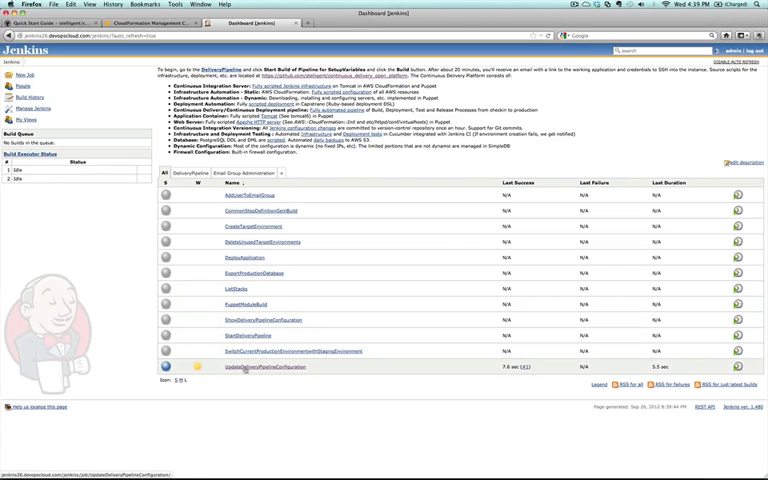
pyautogui.click(244, 338)
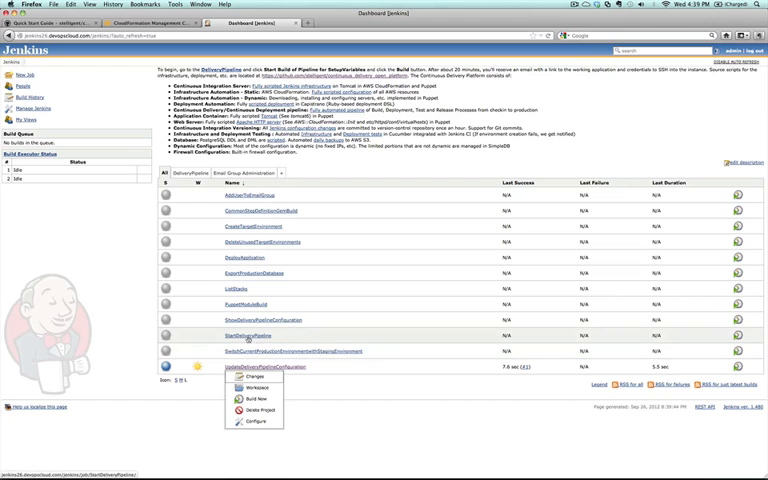
pyautogui.click(264, 332)
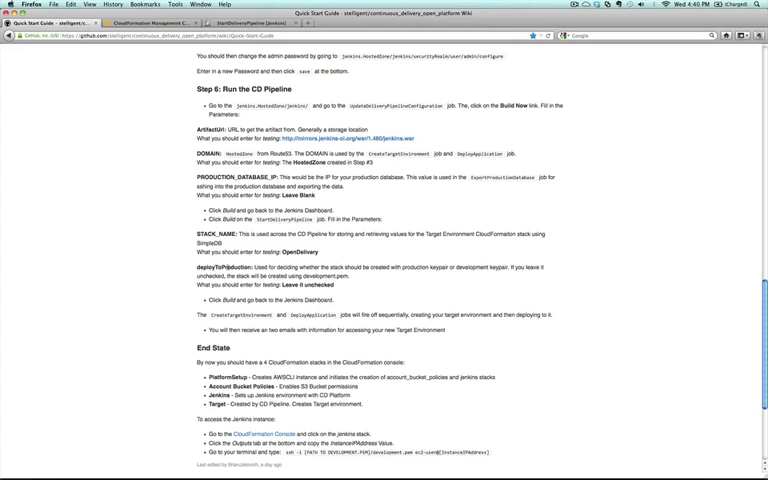
# Build StartDeliveryPipeline with STACK_NAME set to the stack name copied from the guide.
pyautogui.click(250, 24)
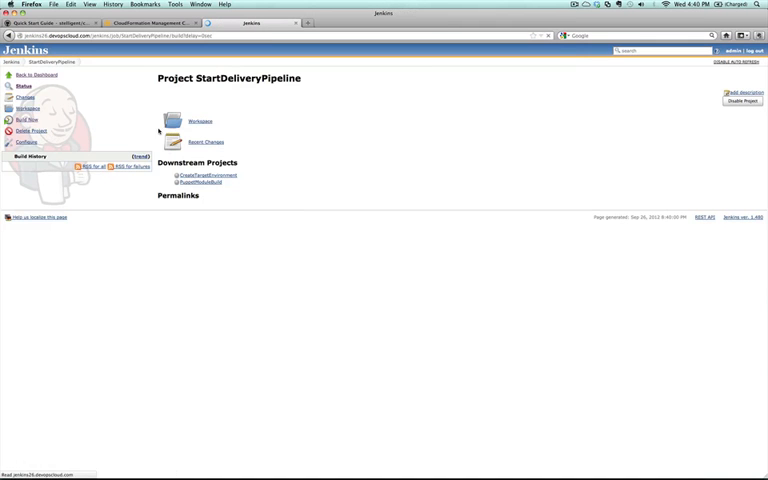
pyautogui.click(28, 120)
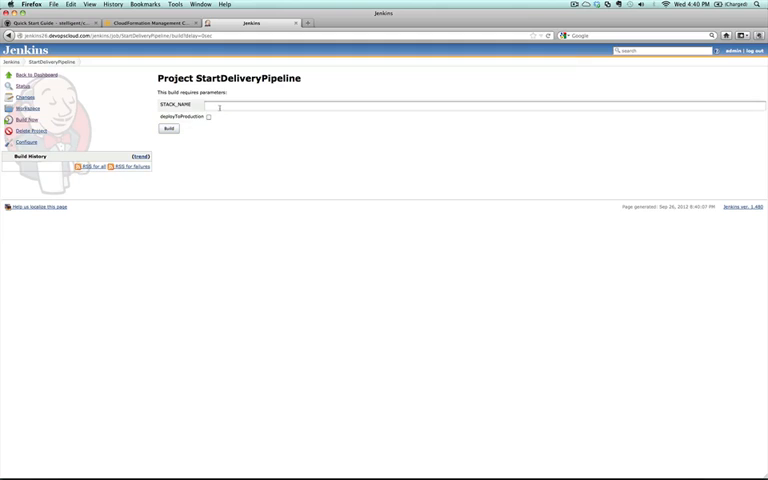
pyautogui.click(400, 104)
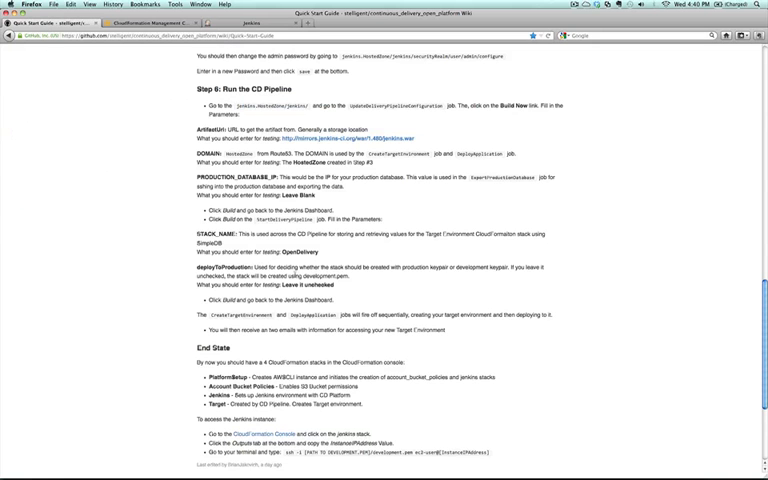
pyautogui.doubleClick(300, 252)
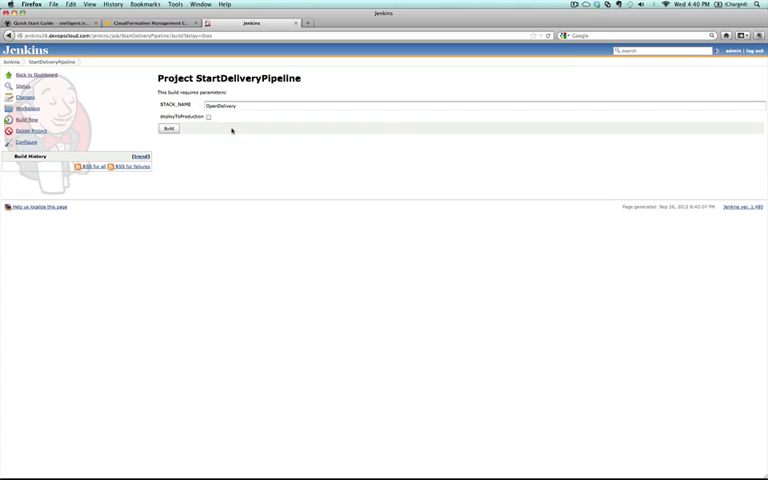
pyautogui.click(168, 128)
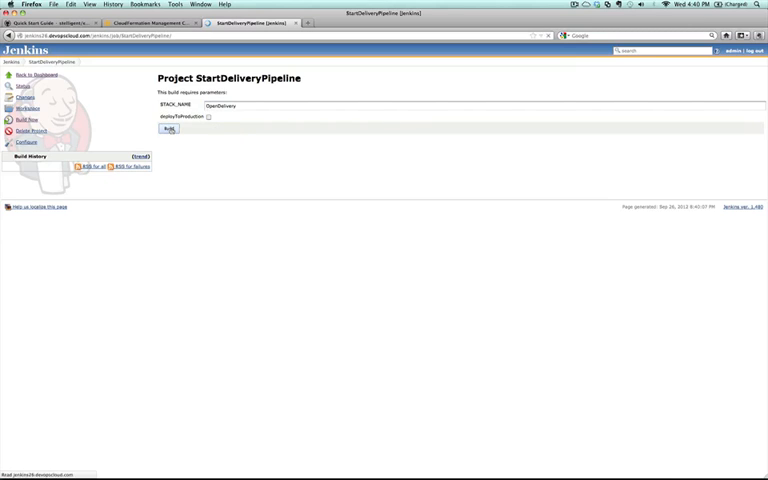
pyautogui.click(168, 128)
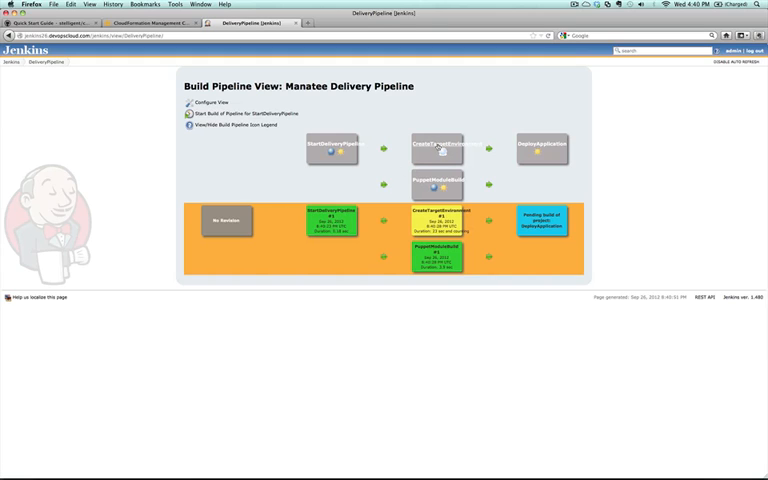
pyautogui.moveTo(440, 148)
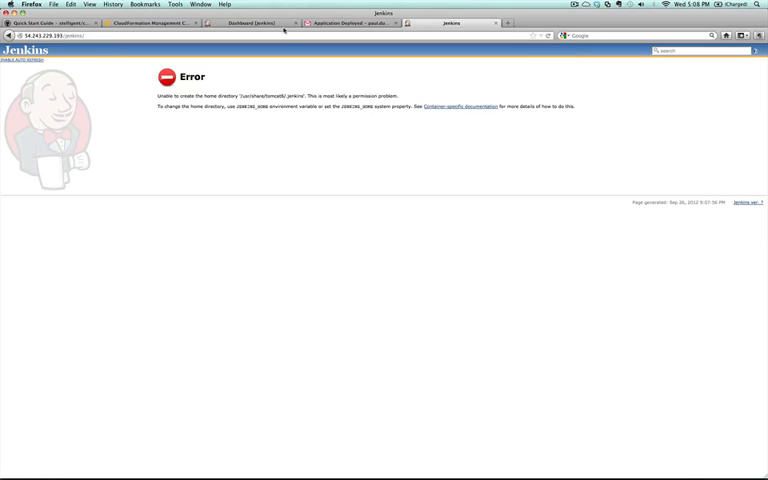
pyautogui.moveTo(350, 22)
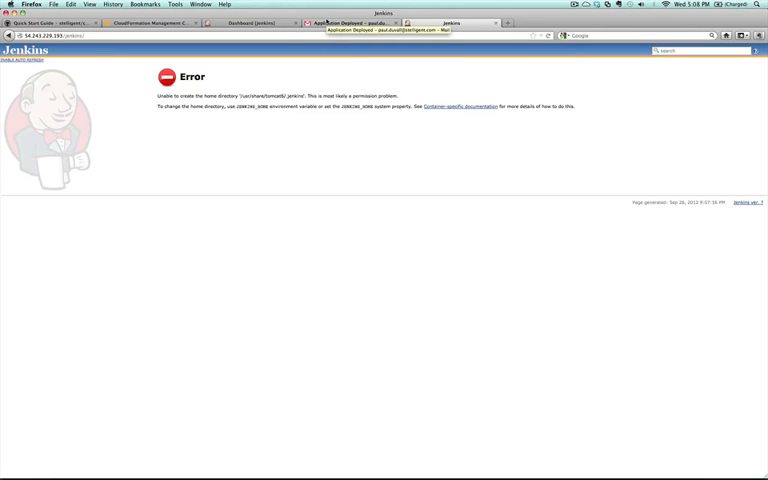